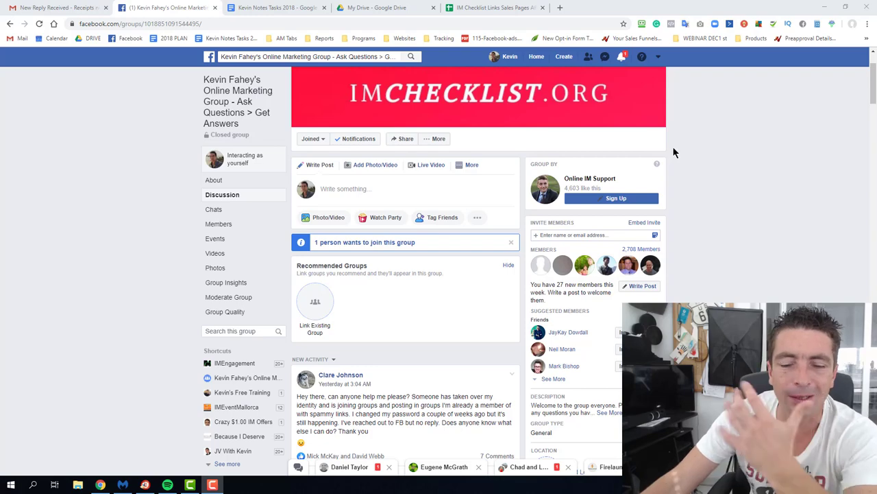
Scroll through the Facebook group, then switch to the Kevin Notes Tasks 2018 to-do document
scroll(down, 3)
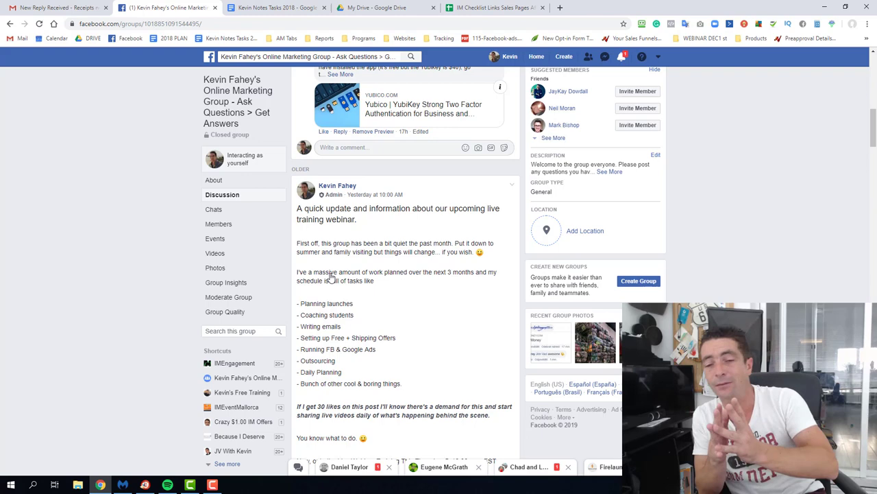
scroll(down, 3)
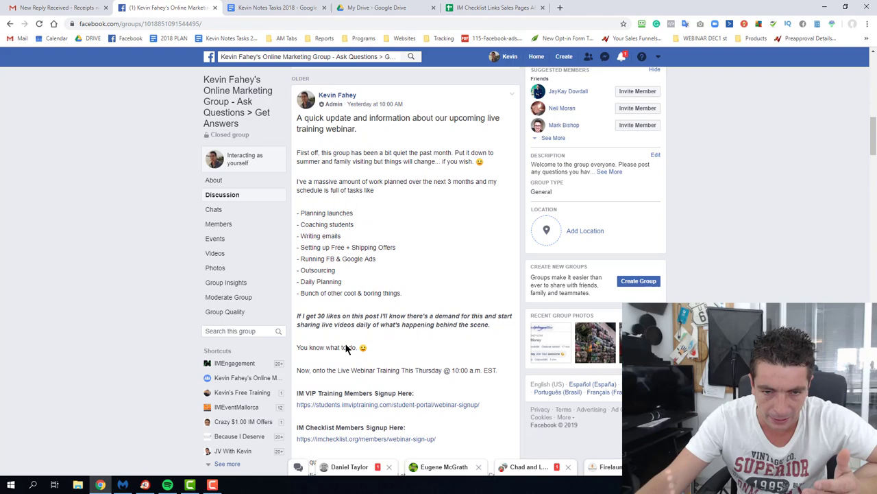
scroll(up, 3)
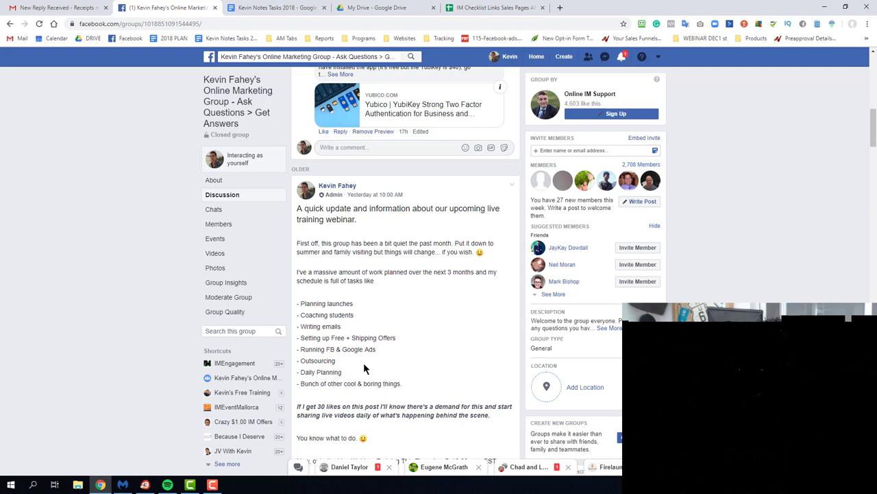
click(275, 8)
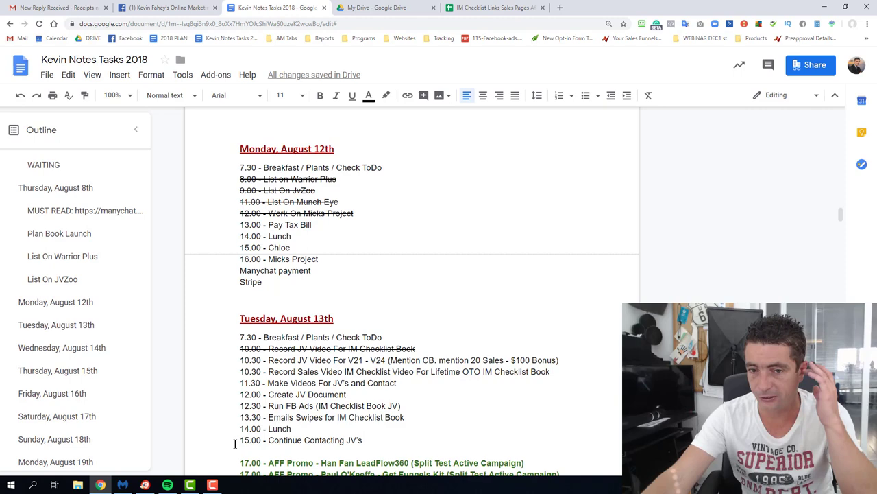
scroll(down, 3)
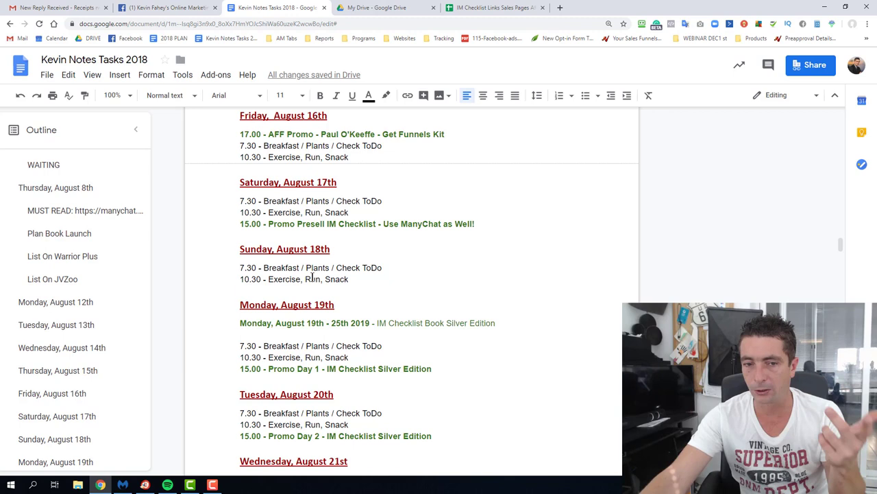
drag(239, 267, 348, 280)
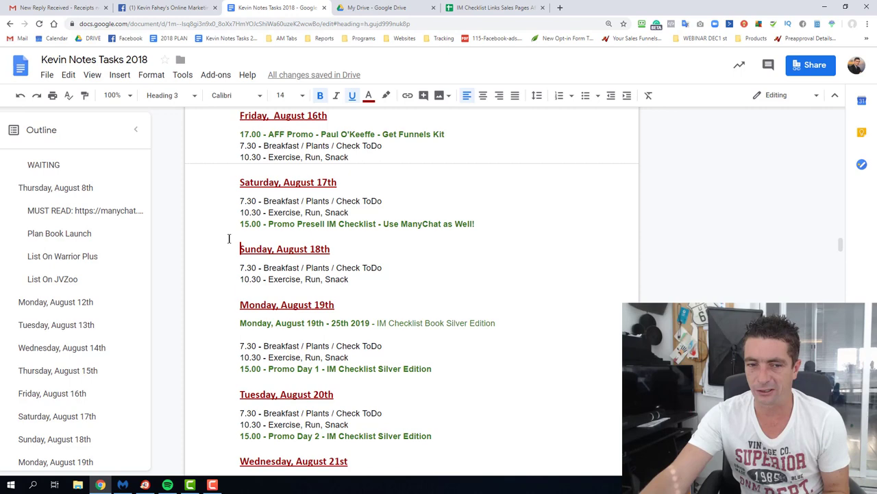
scroll(down, 3)
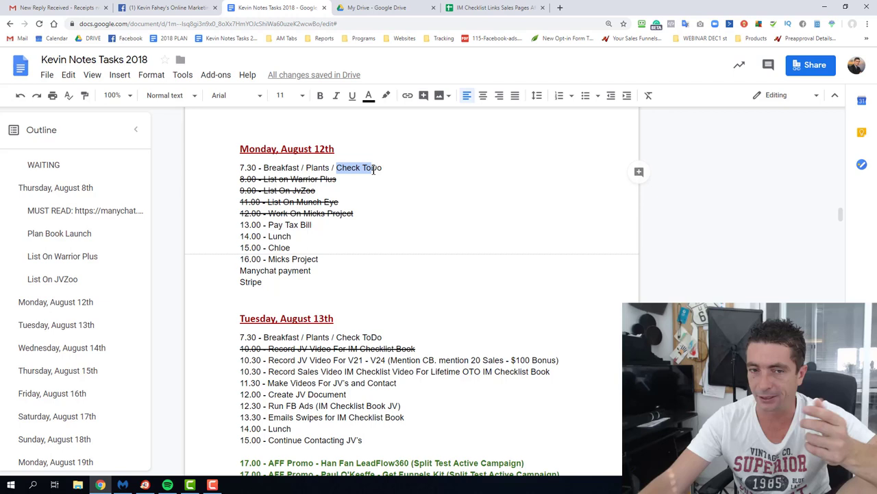
drag(370, 167, 262, 282)
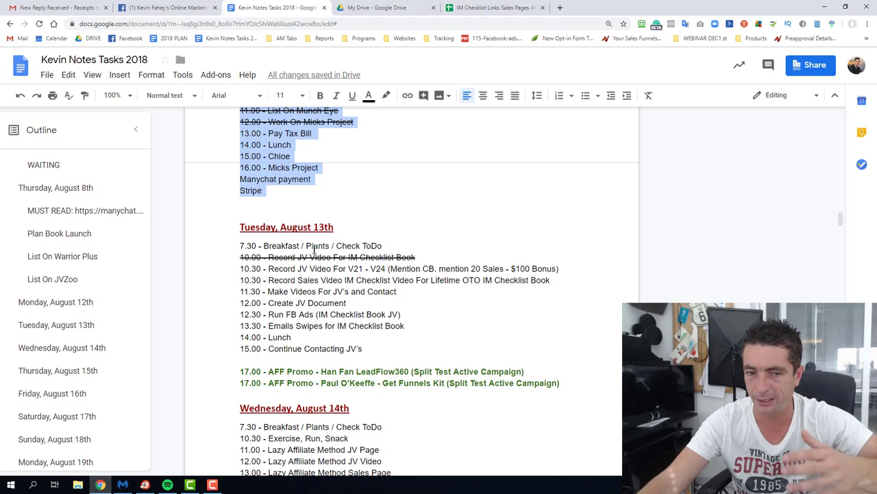
scroll(down, 3)
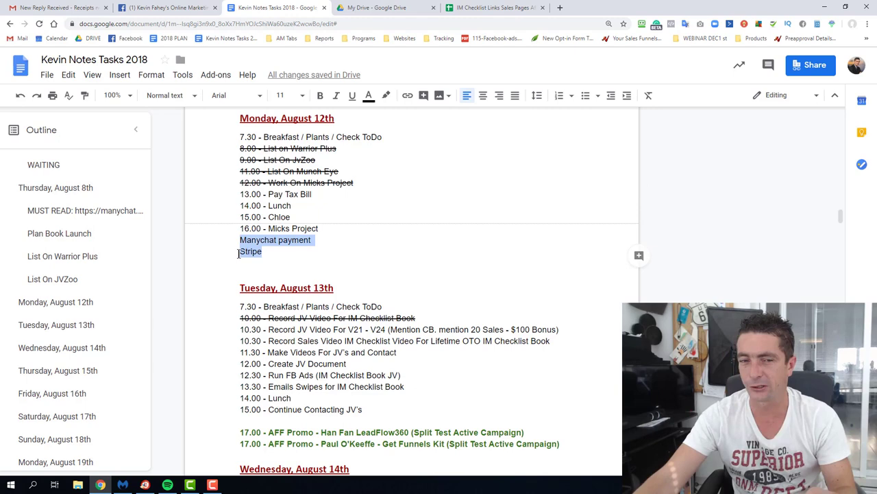
scroll(down, 3)
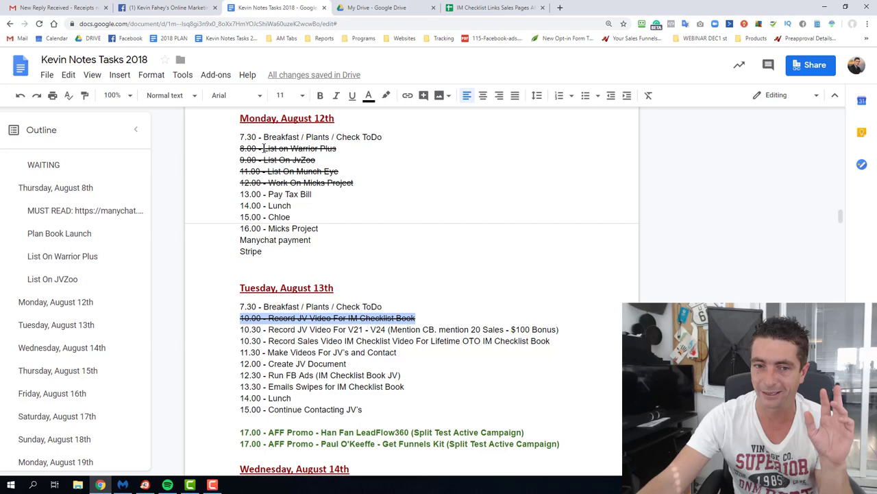
Scroll down to Tuesday, August 13th where the Han Fan LeadFlow360 promo line sits
scroll(down, 3)
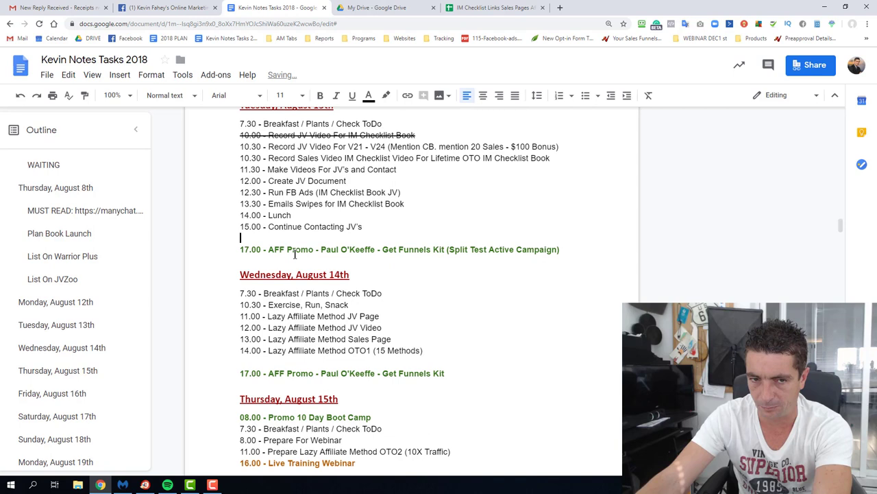
scroll(down, 3)
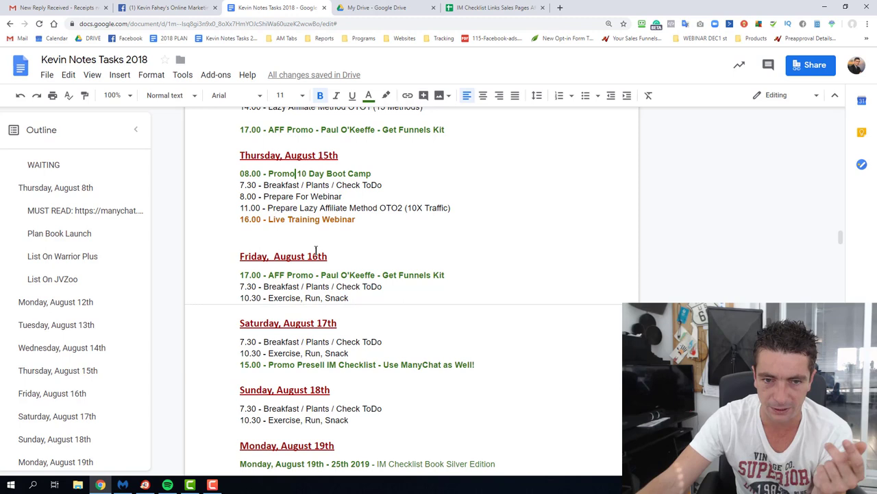
scroll(down, 3)
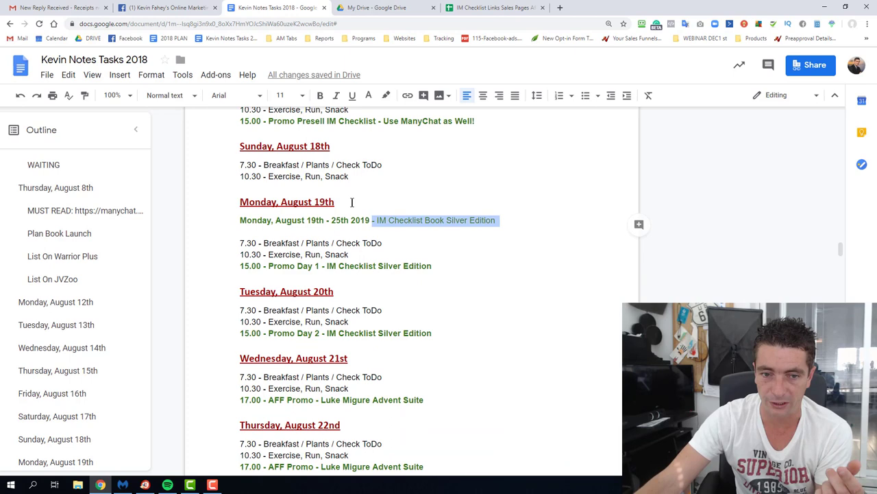
scroll(down, 3)
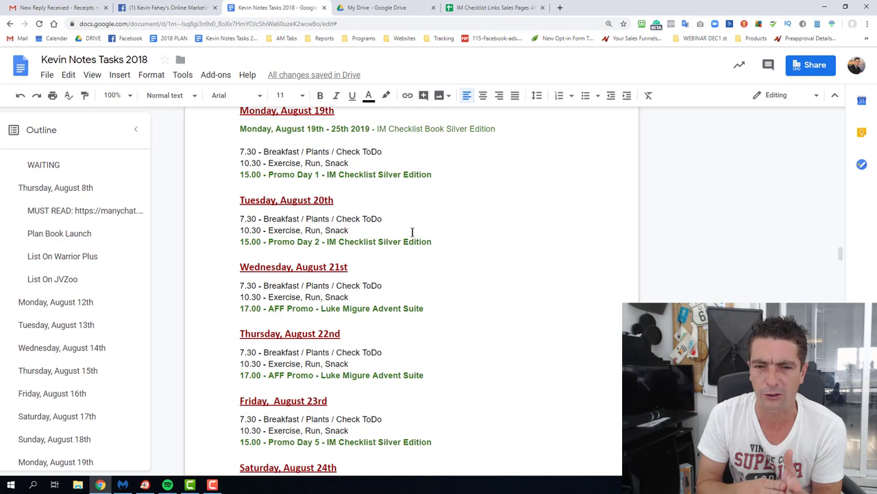
click(384, 218)
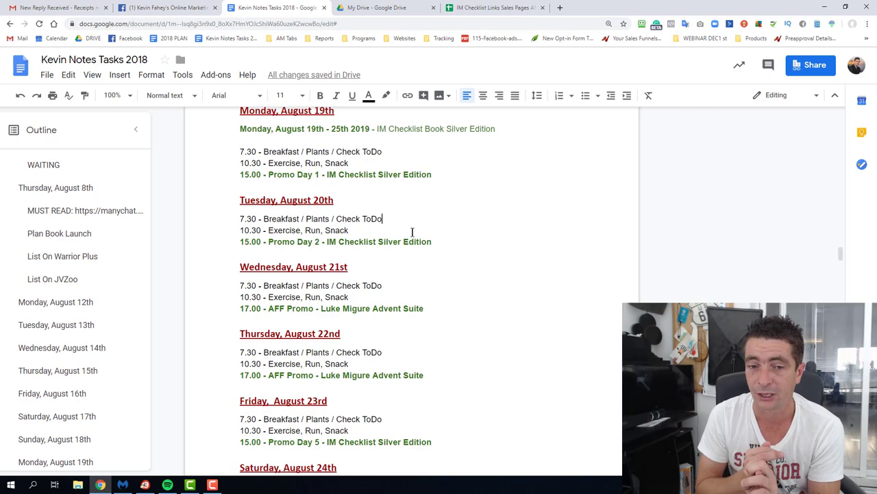
scroll(down, 3)
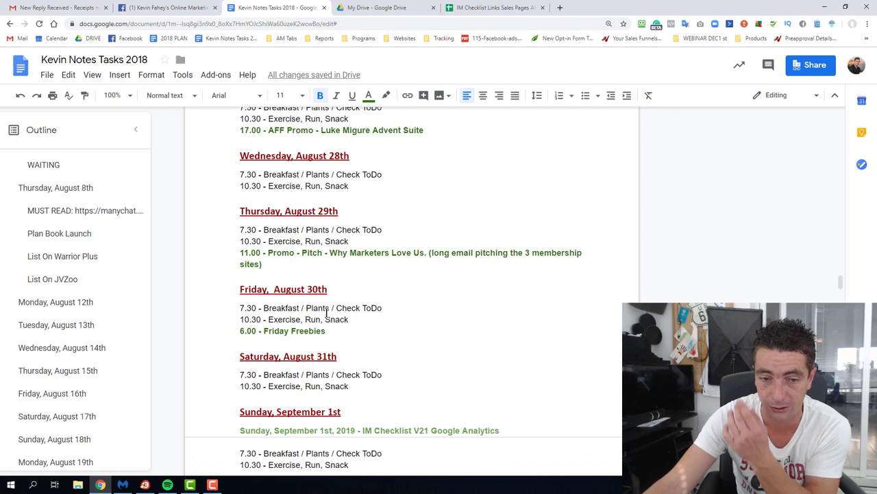
scroll(down, 3)
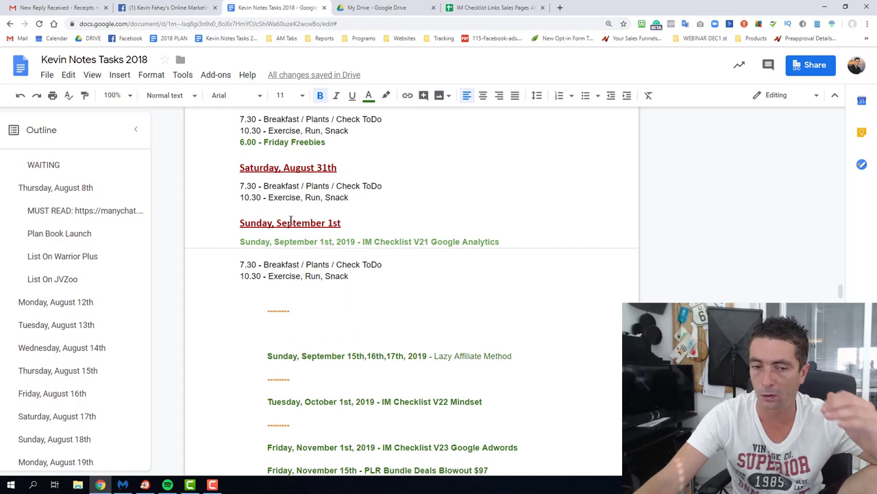
scroll(down, 3)
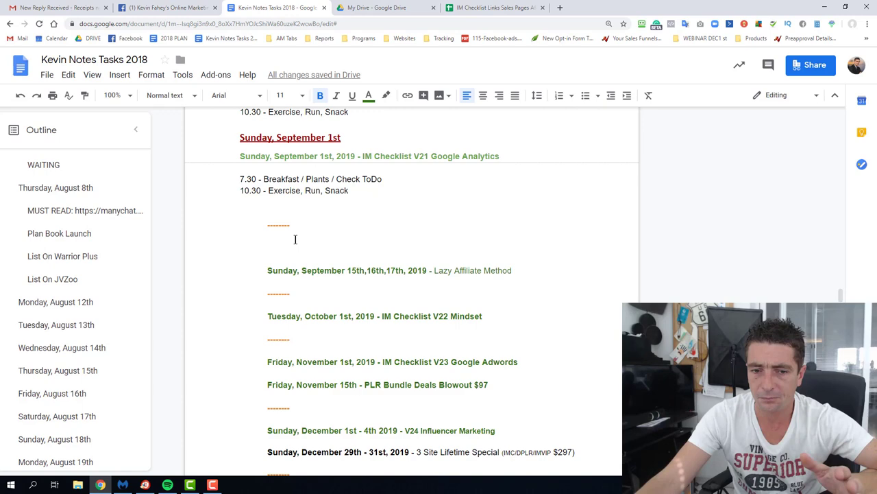
scroll(down, 3)
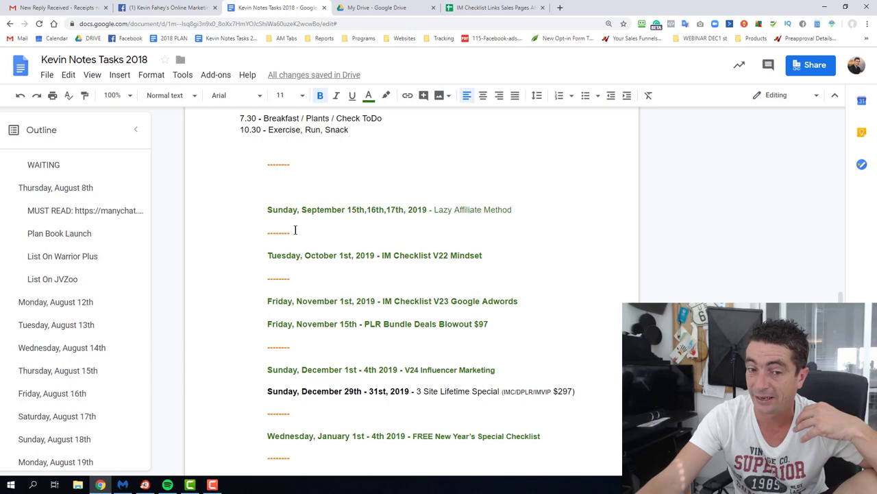
scroll(down, 3)
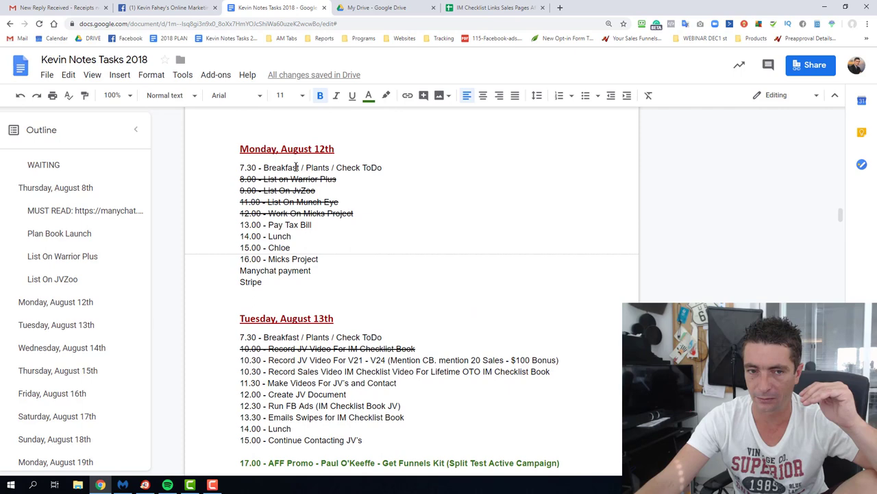
scroll(down, 3)
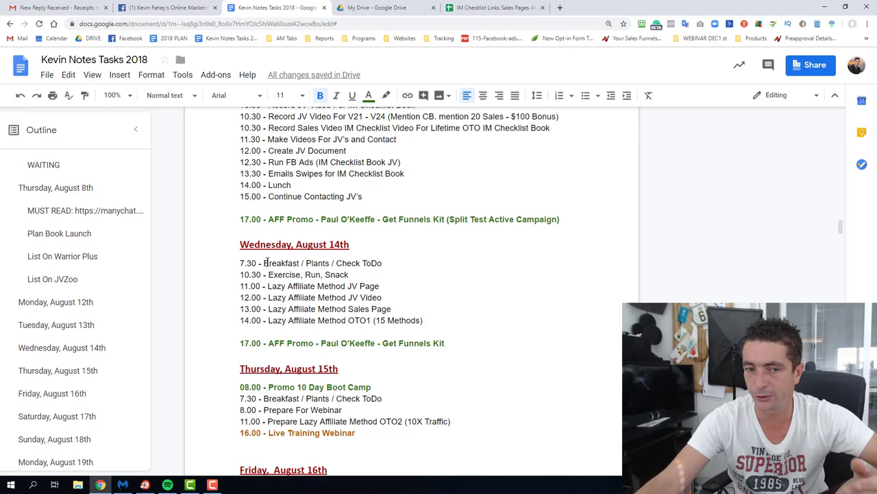
scroll(down, 3)
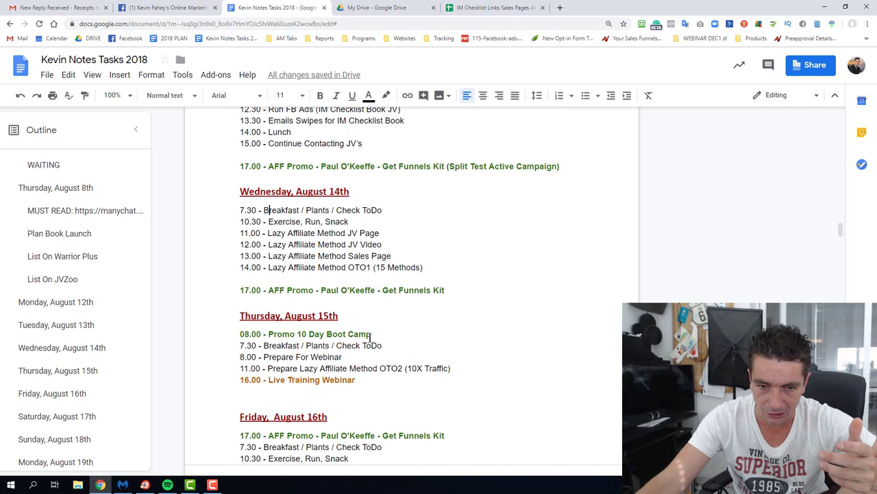
drag(239, 210, 392, 247)
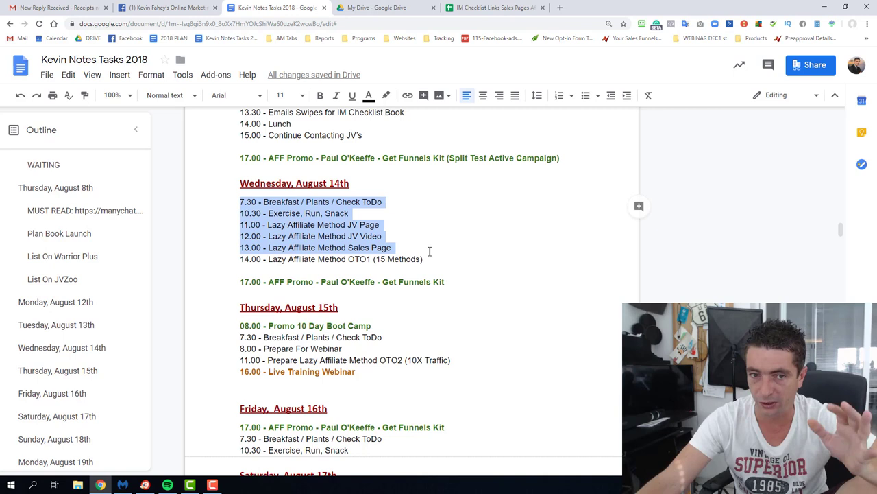
click(447, 353)
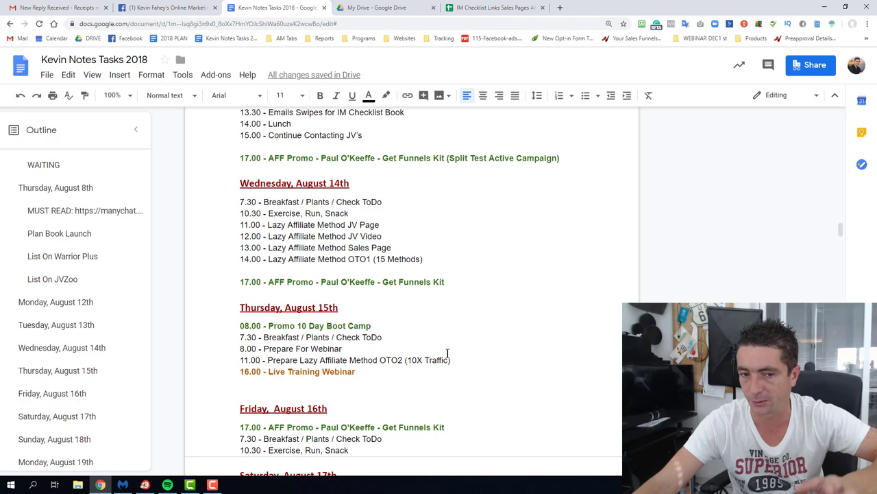
scroll(down, 3)
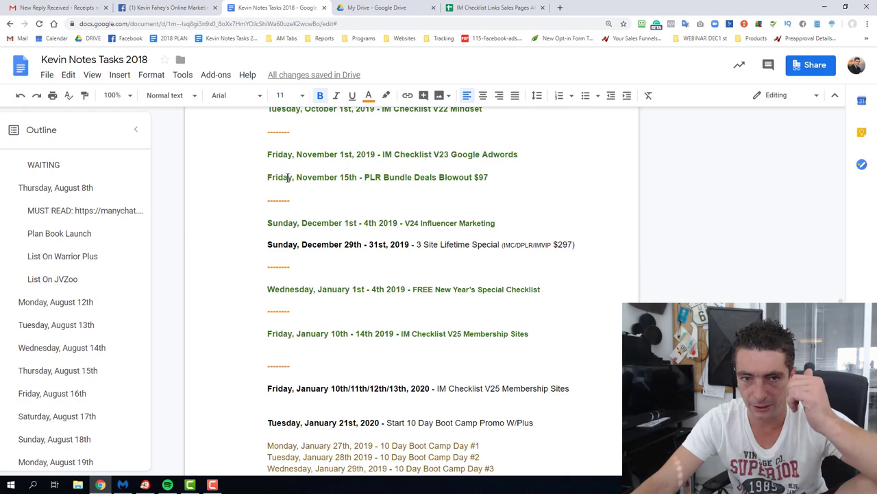
scroll(down, 3)
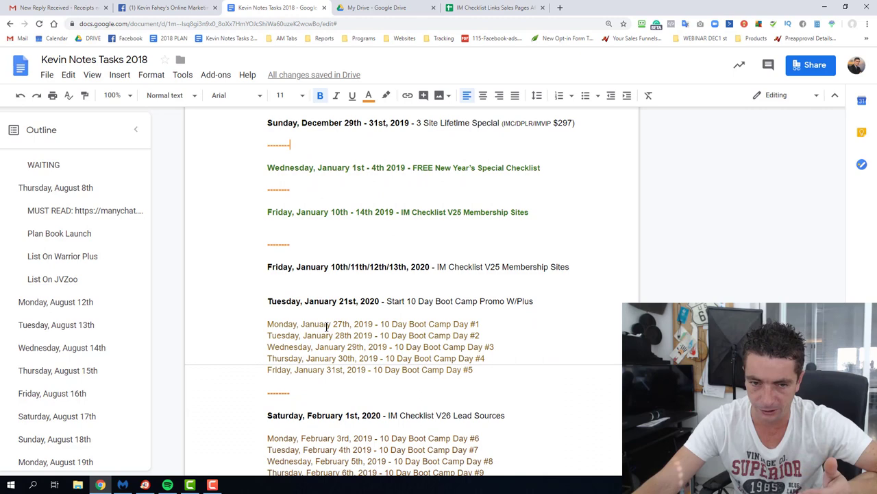
scroll(down, 3)
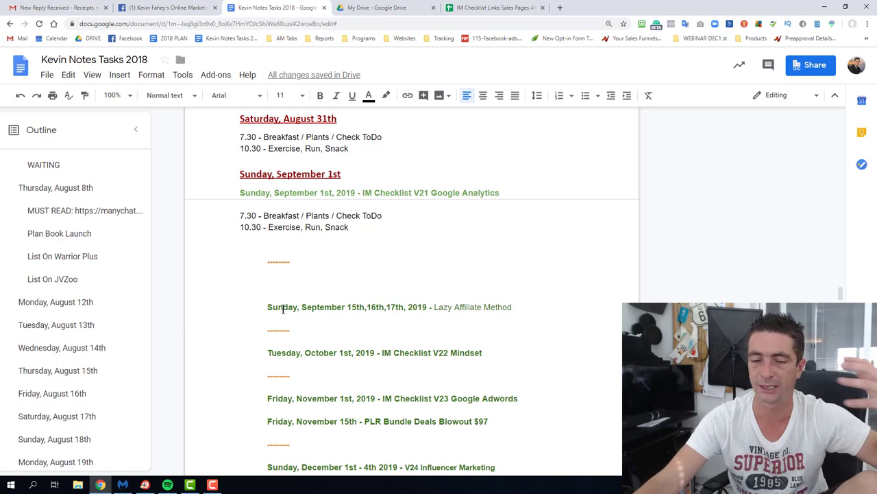
scroll(down, 3)
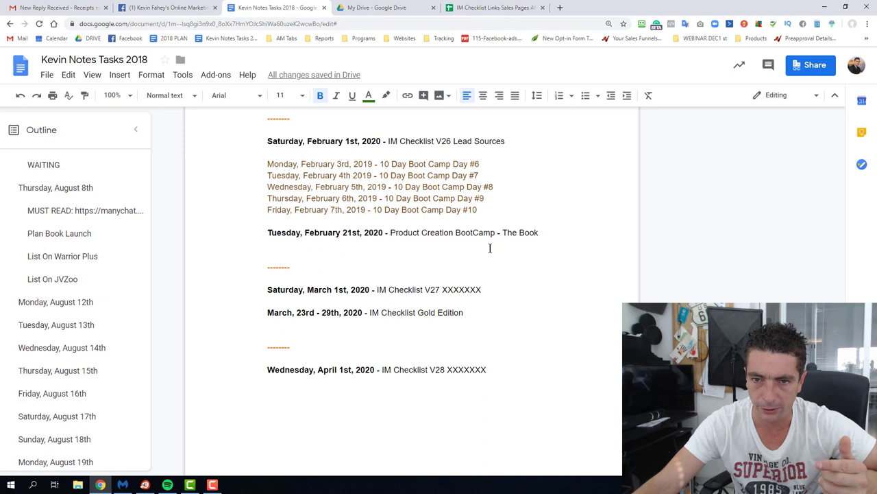
drag(310, 233, 538, 233)
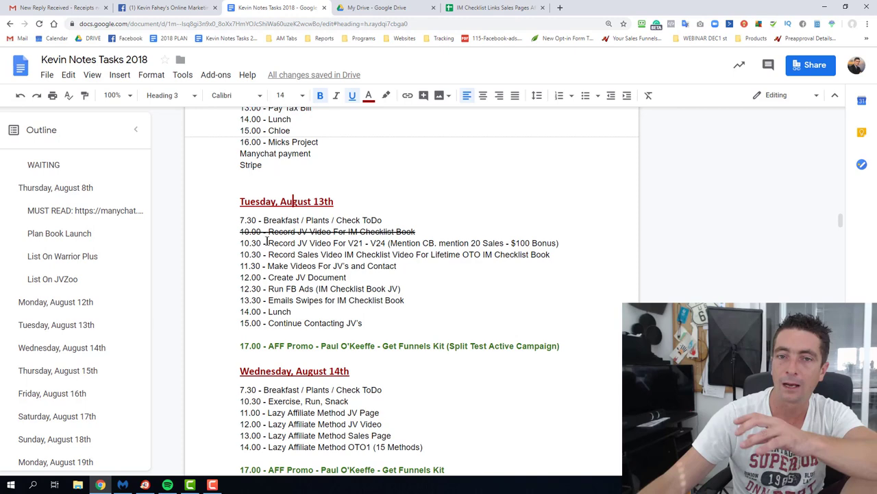
Switch to the IM Checklist Links affiliate tracking spreadsheet on its Affiliates 2019 sheet
click(494, 8)
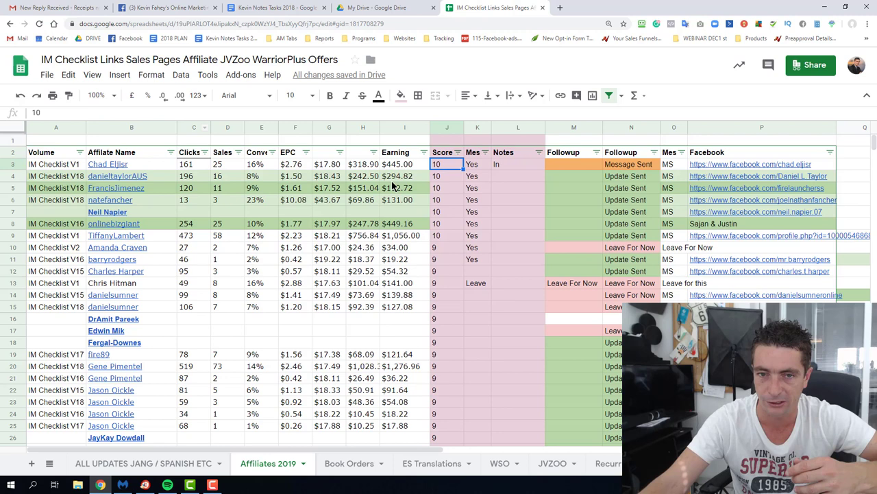
Check the first partner's follow-up status (M3) and notes (L3), then return to the to-do document
click(573, 164)
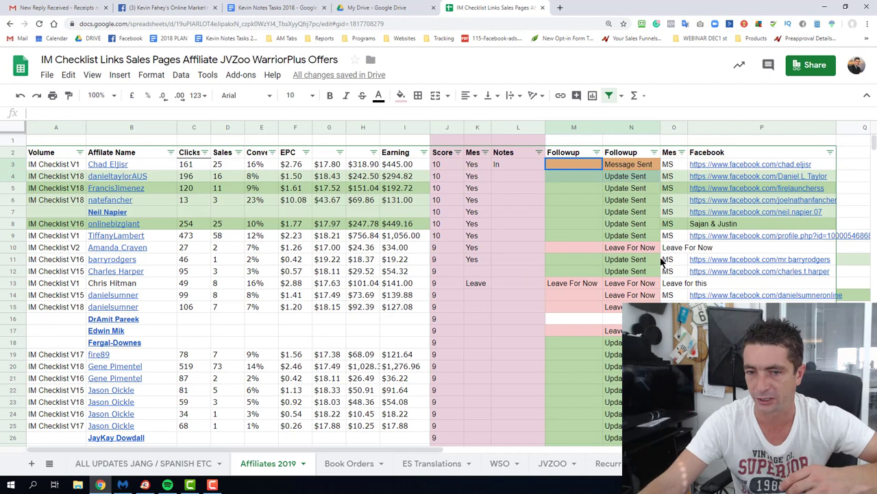
click(519, 164)
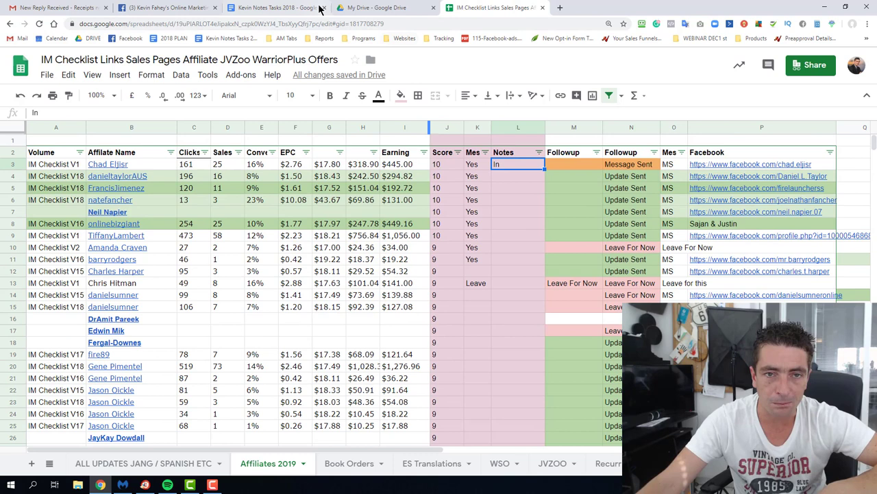
click(275, 8)
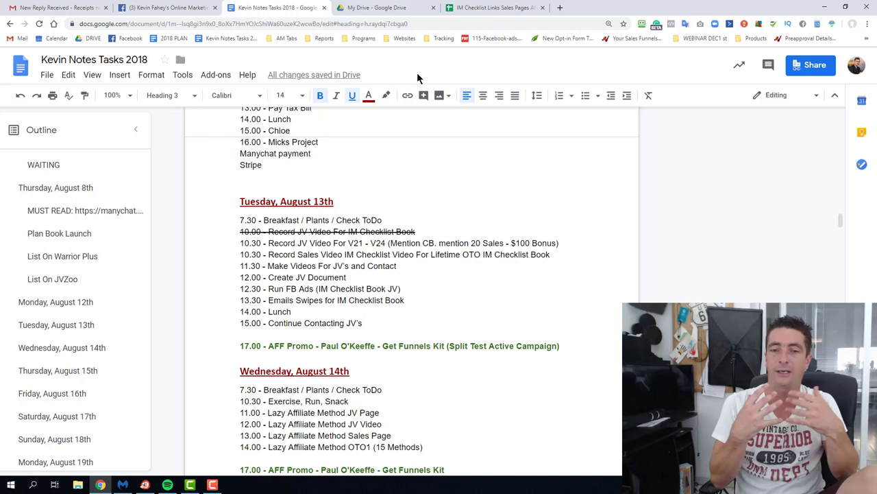